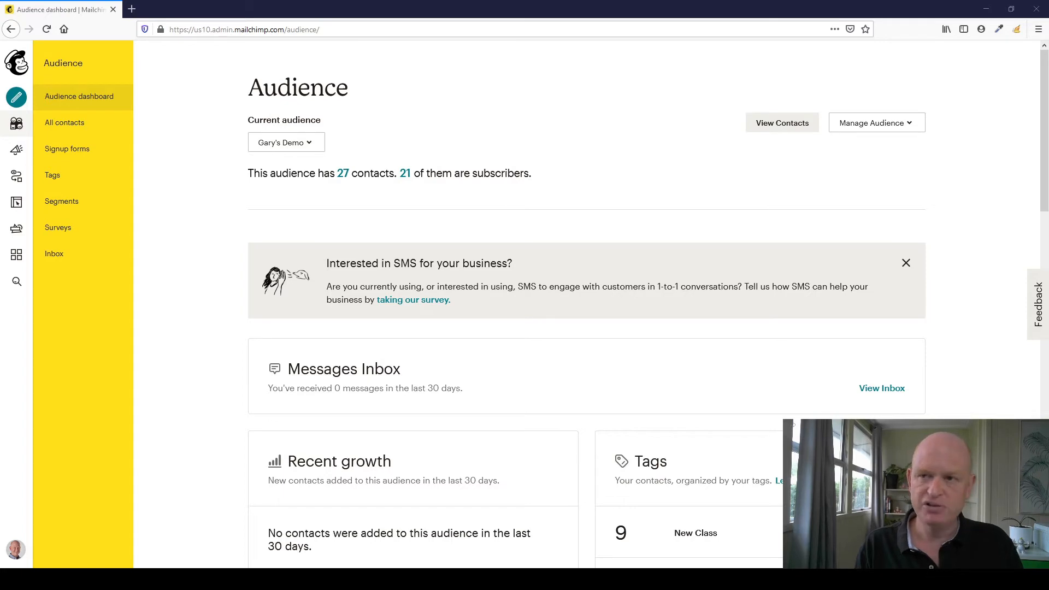
pyautogui.moveTo(16, 123)
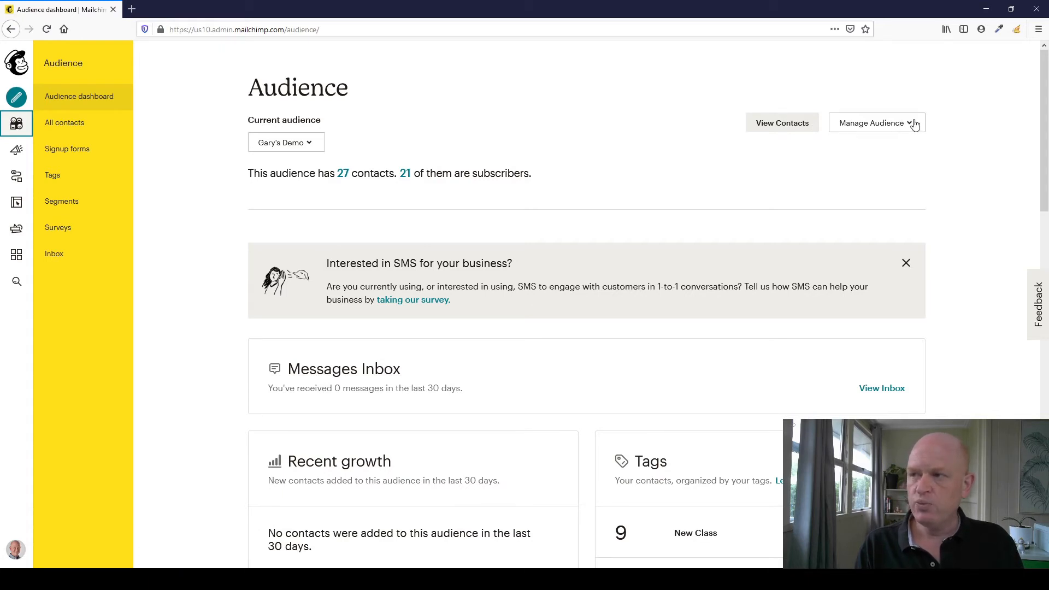
# Open the Manage Audience dropdown on Gary's Demo audience dashboard.
pyautogui.click(876, 122)
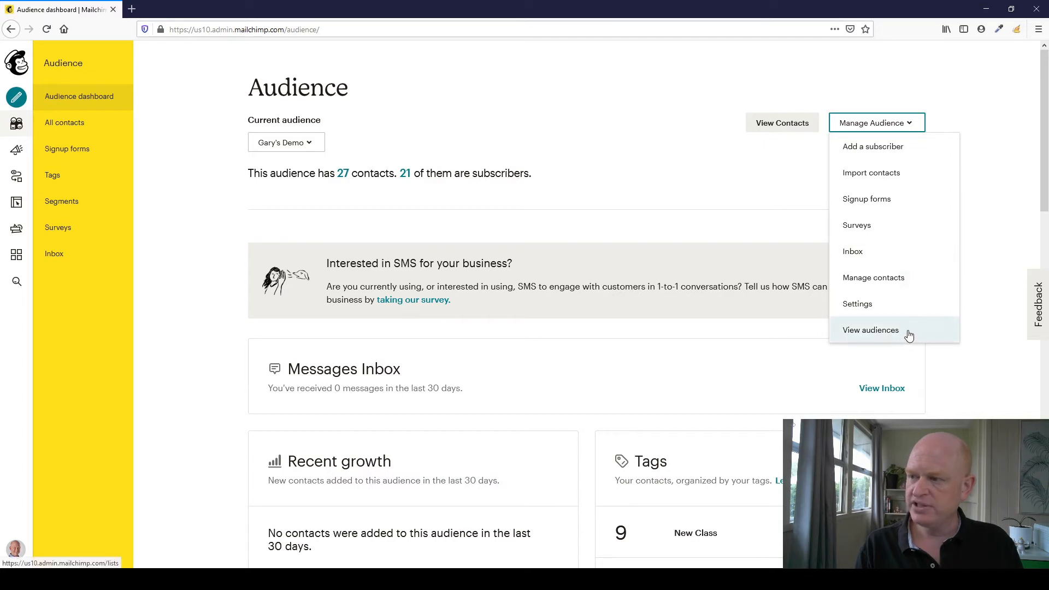
# Go to the Audiences list and start creating a new audience.
pyautogui.click(870, 330)
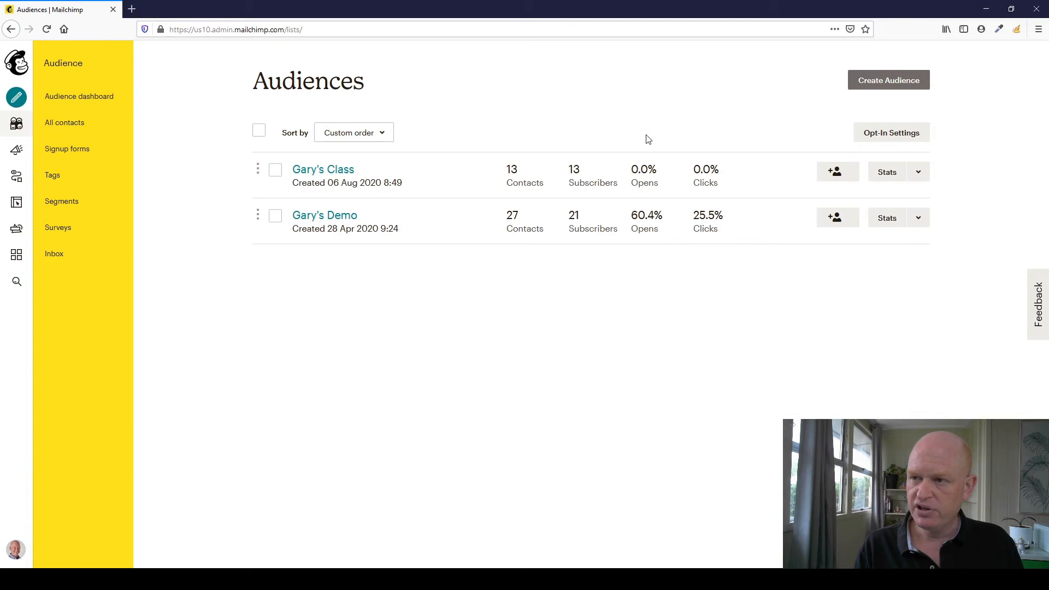
pyautogui.moveTo(639, 120)
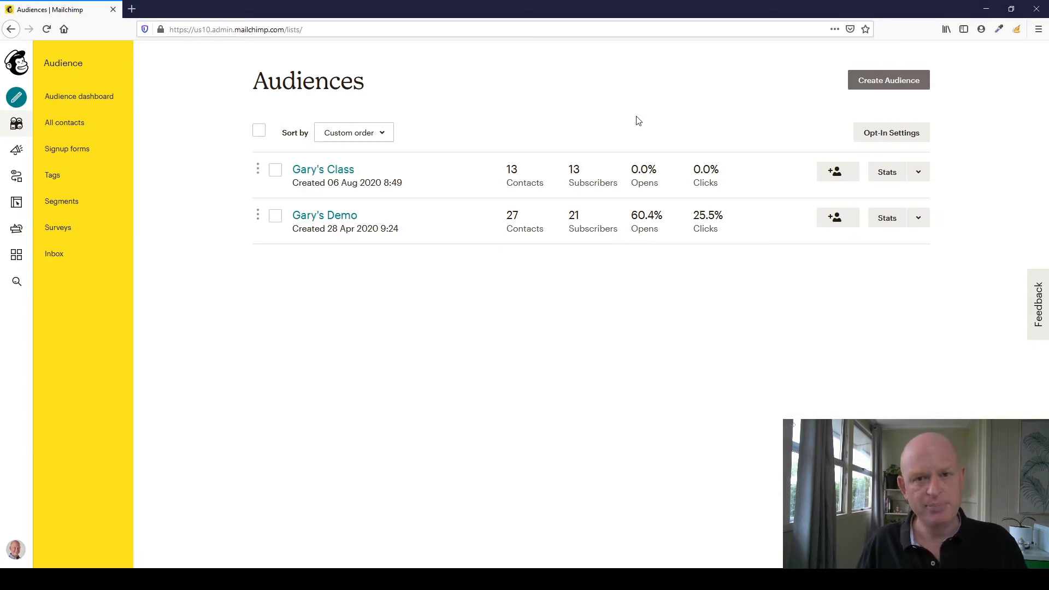
pyautogui.moveTo(645, 119)
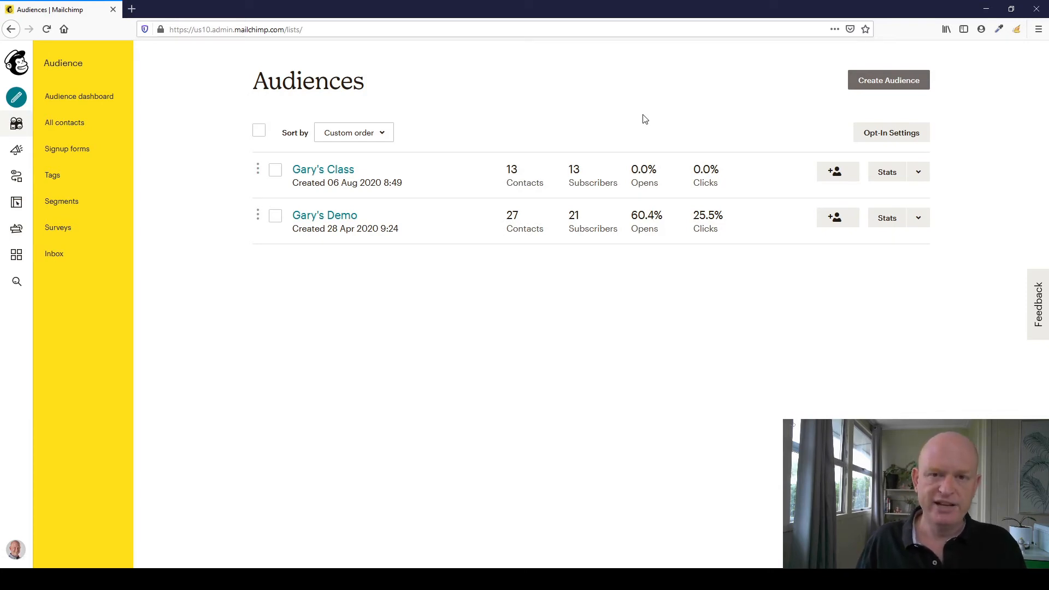
pyautogui.moveTo(907, 86)
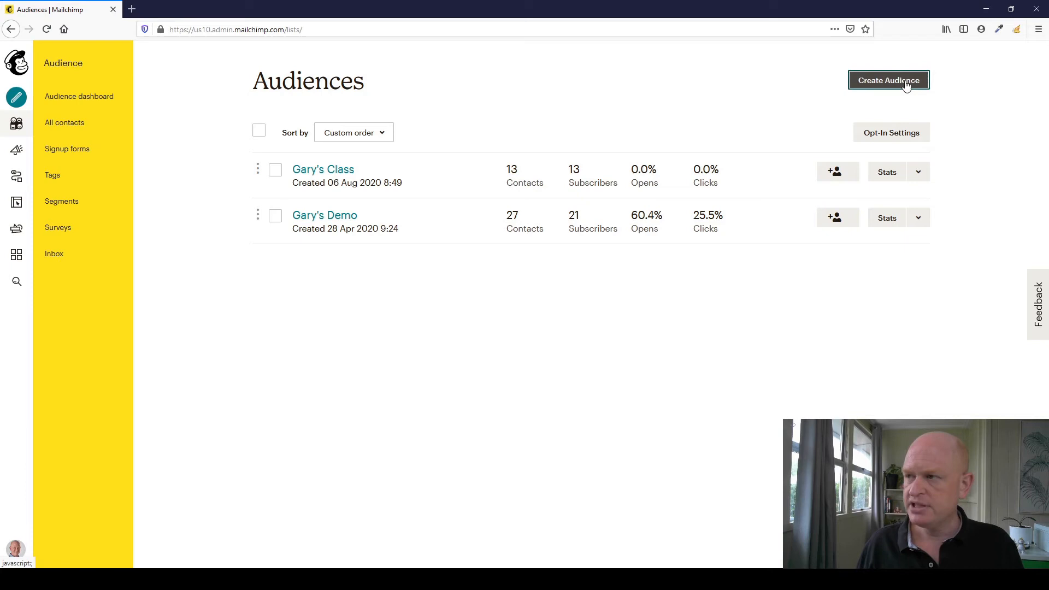
pyautogui.click(889, 80)
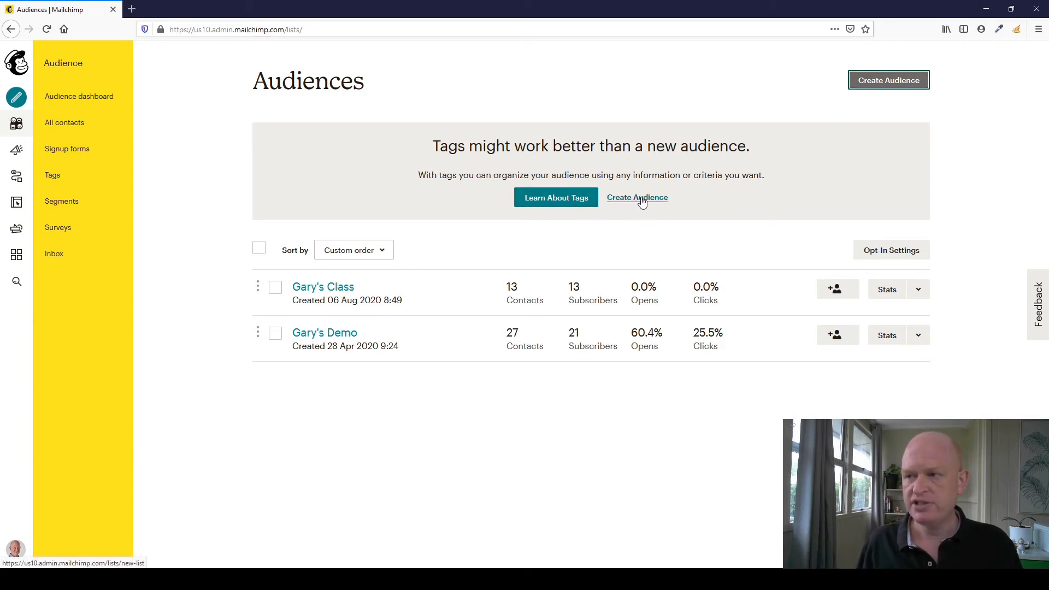
# Continue past the tags suggestion to the blank form and select the Audience name field.
pyautogui.click(637, 198)
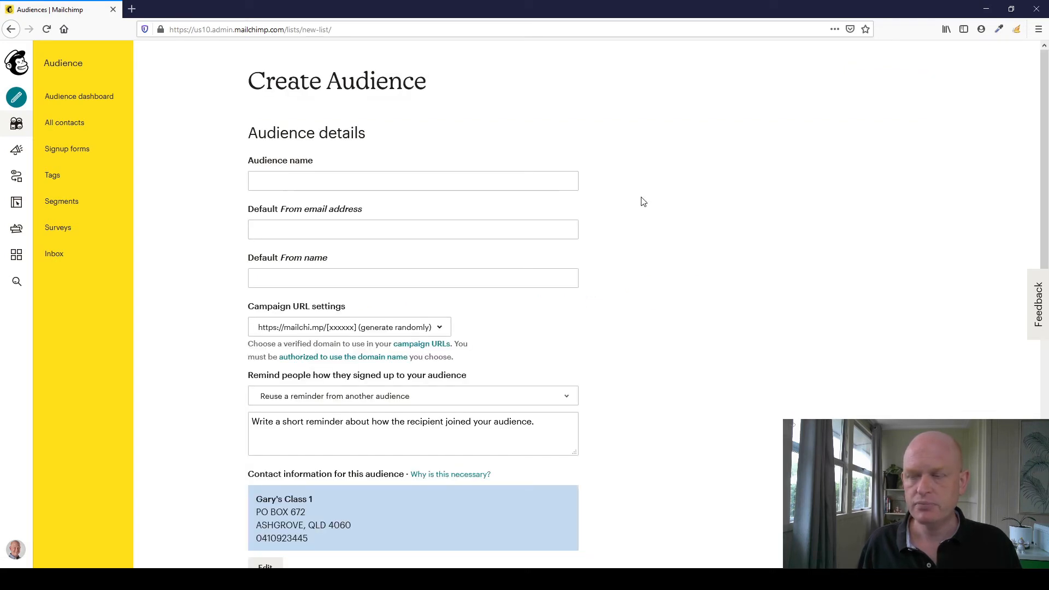
pyautogui.scroll(-3)
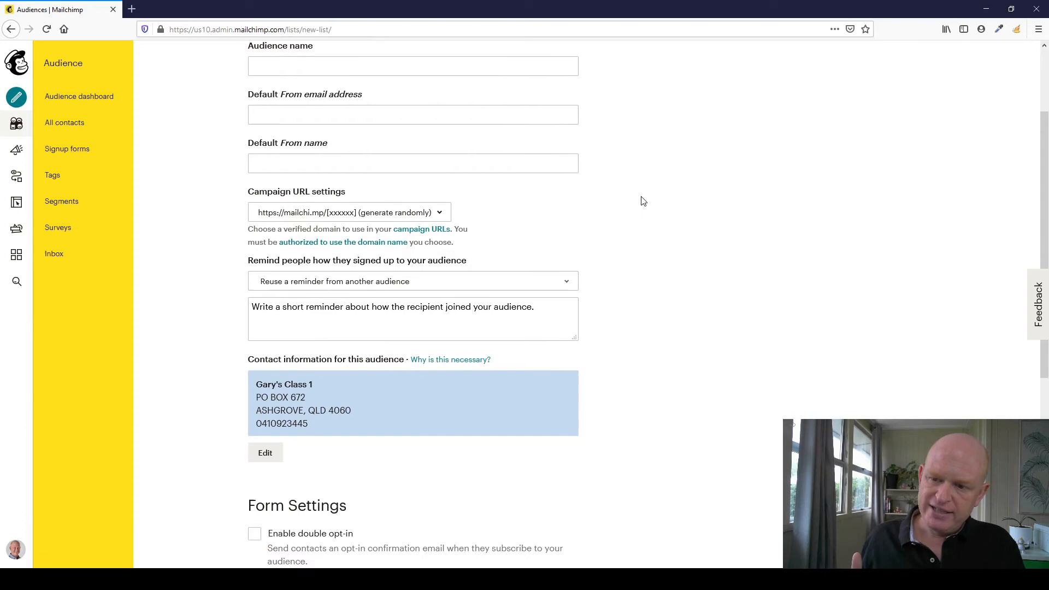
pyautogui.scroll(-3)
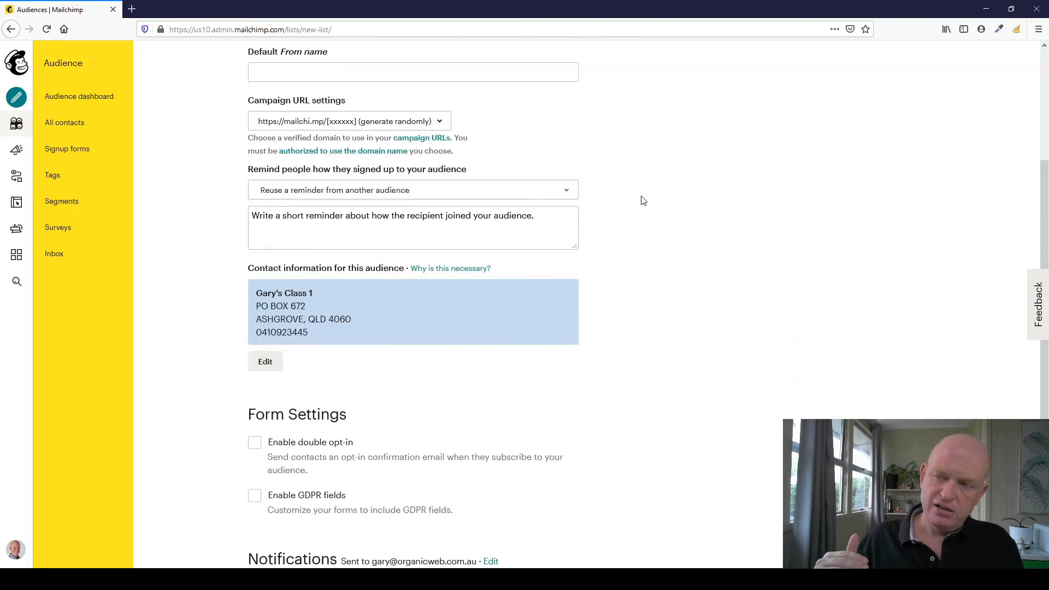
pyautogui.scroll(3)
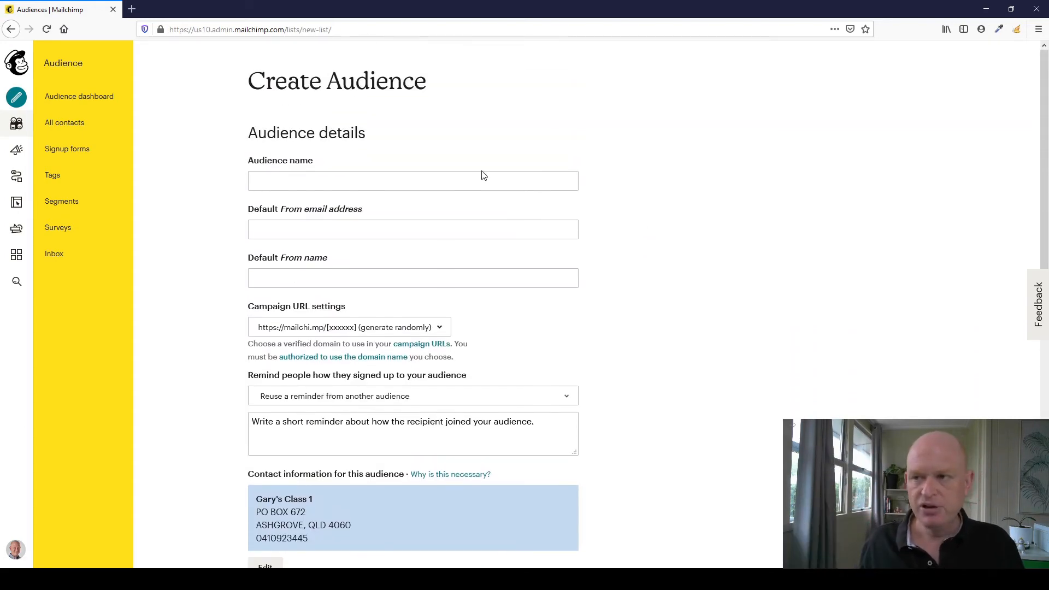
pyautogui.click(413, 180)
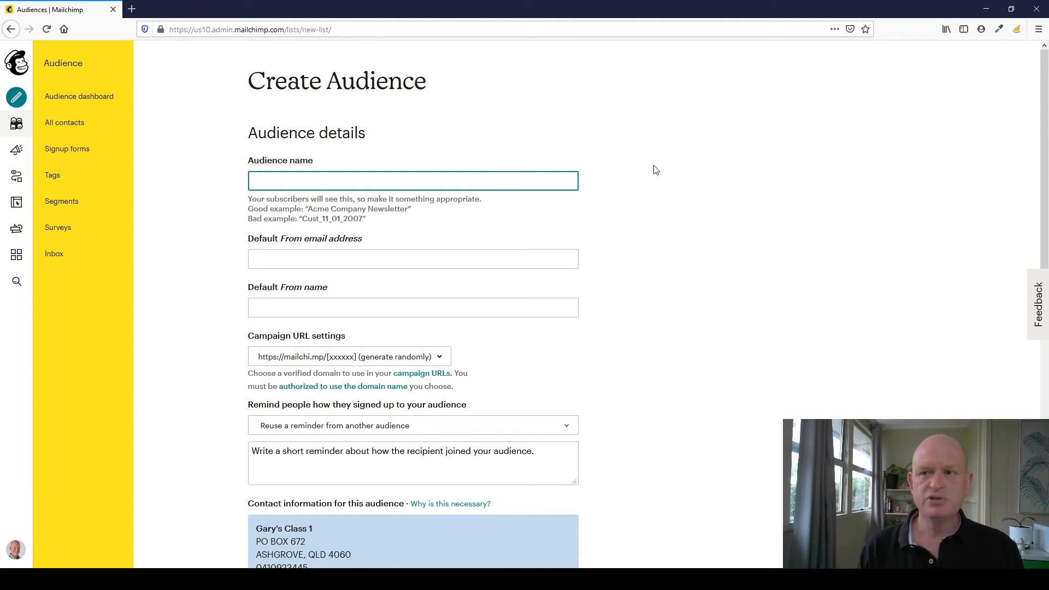
pyautogui.click(412, 181)
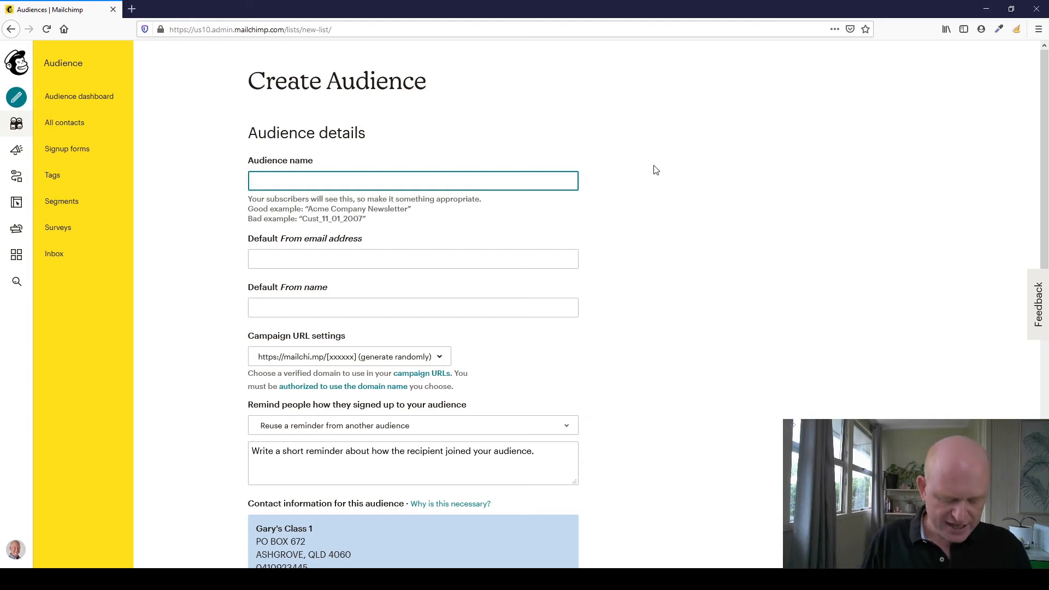
# Enter audience name 'Gary's Training', a default sender email, and from name 'Gary'.
pyautogui.write("Gary's Training")
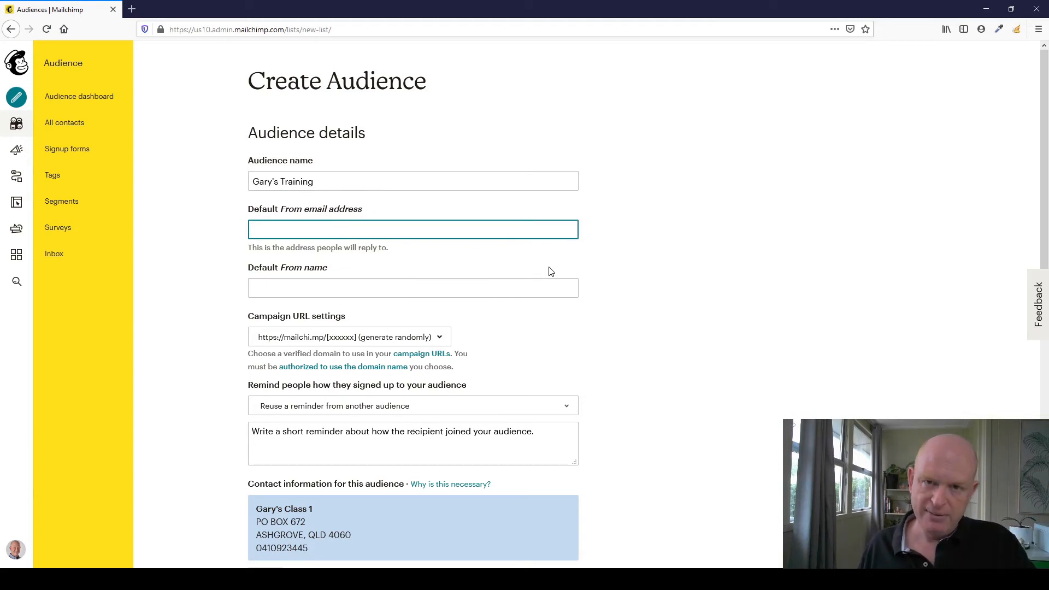
pyautogui.click(413, 230)
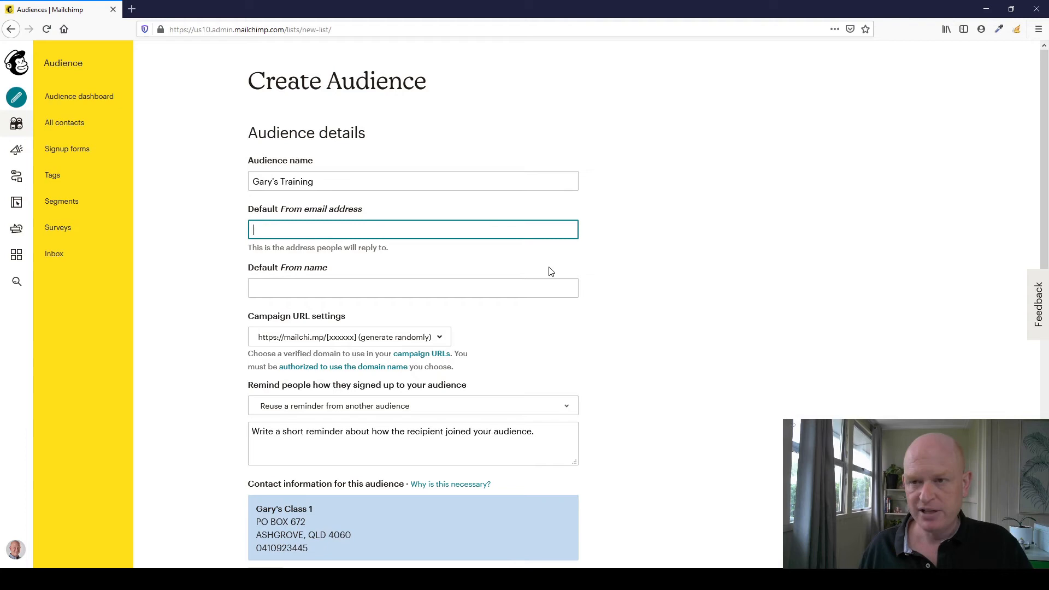
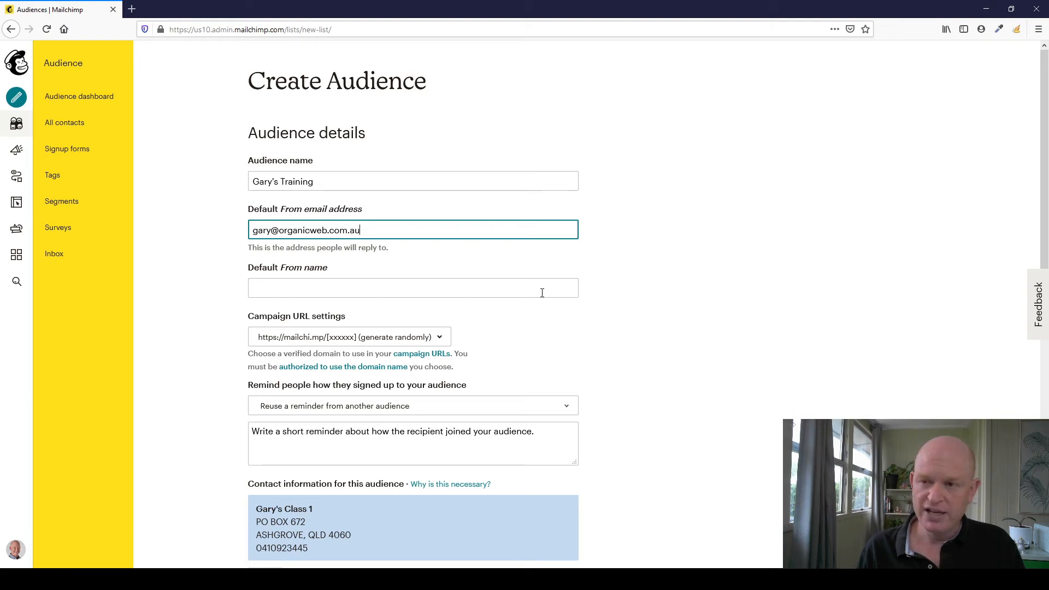
pyautogui.write('Gary')
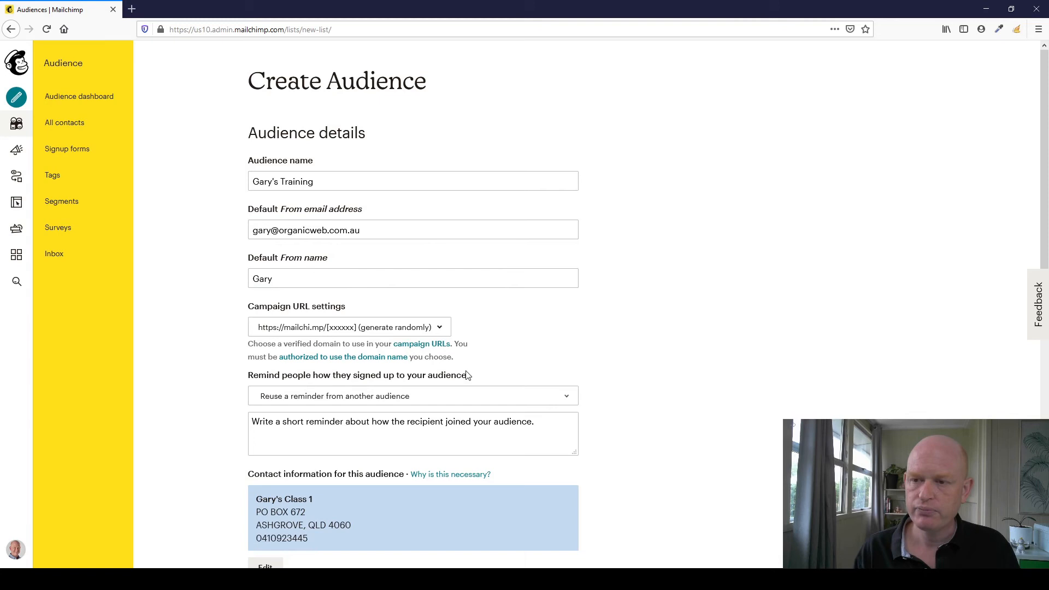
pyautogui.scroll(-3)
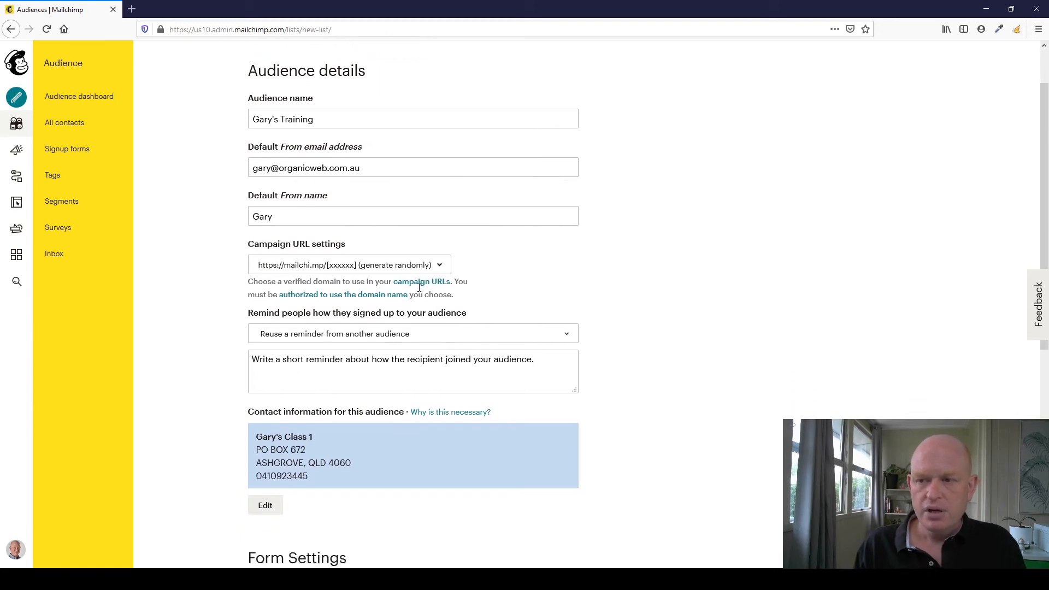
pyautogui.click(442, 265)
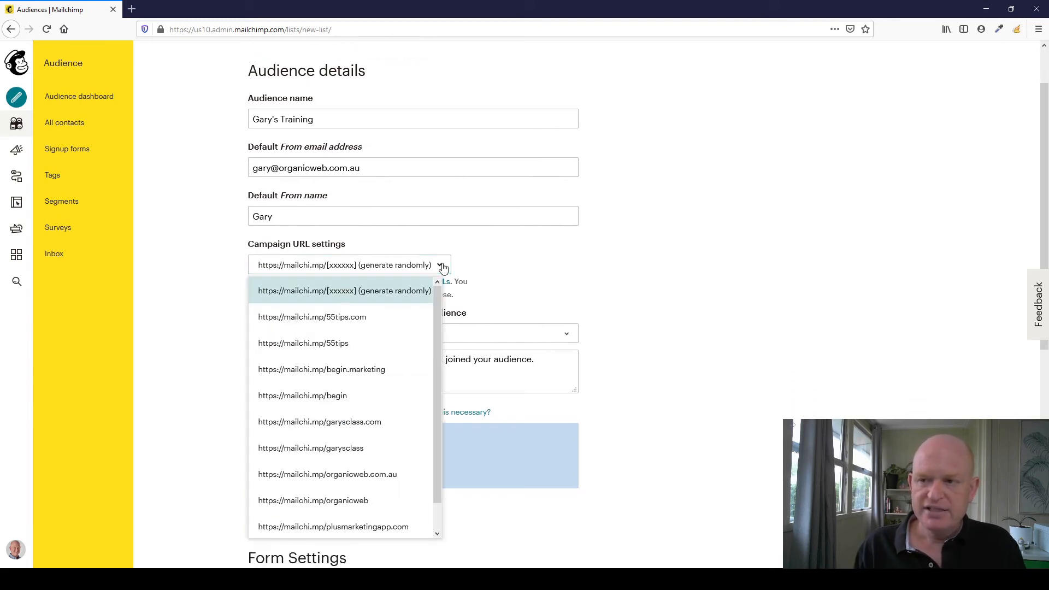
pyautogui.click(343, 291)
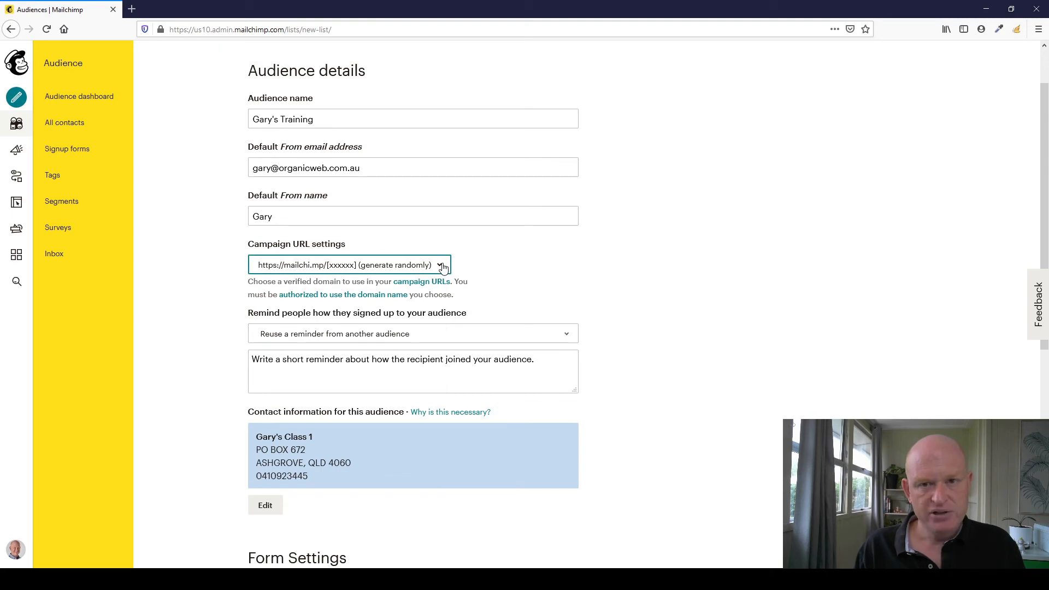
pyautogui.click(442, 265)
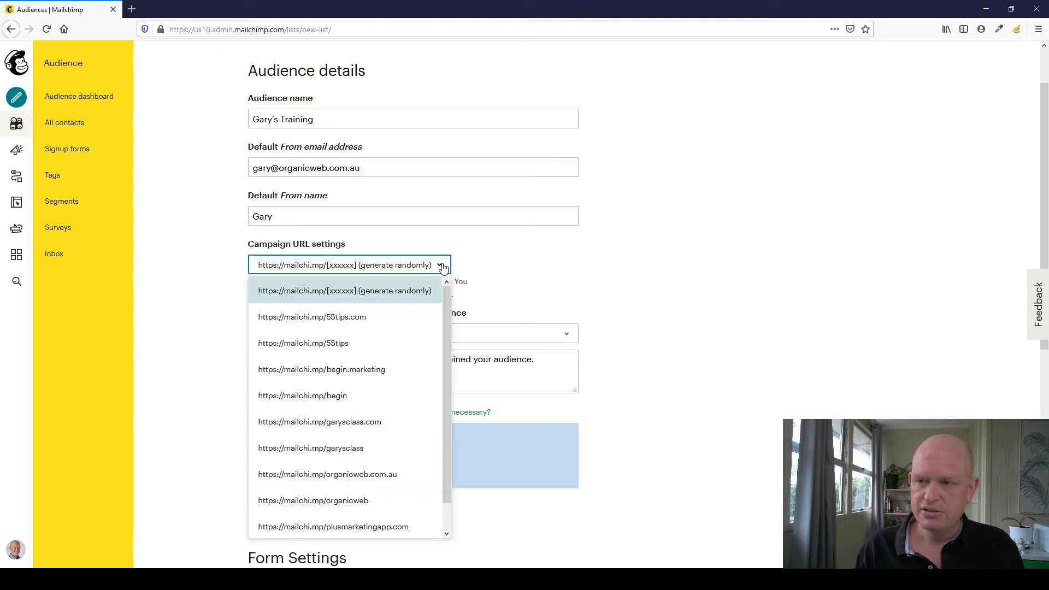
pyautogui.click(344, 290)
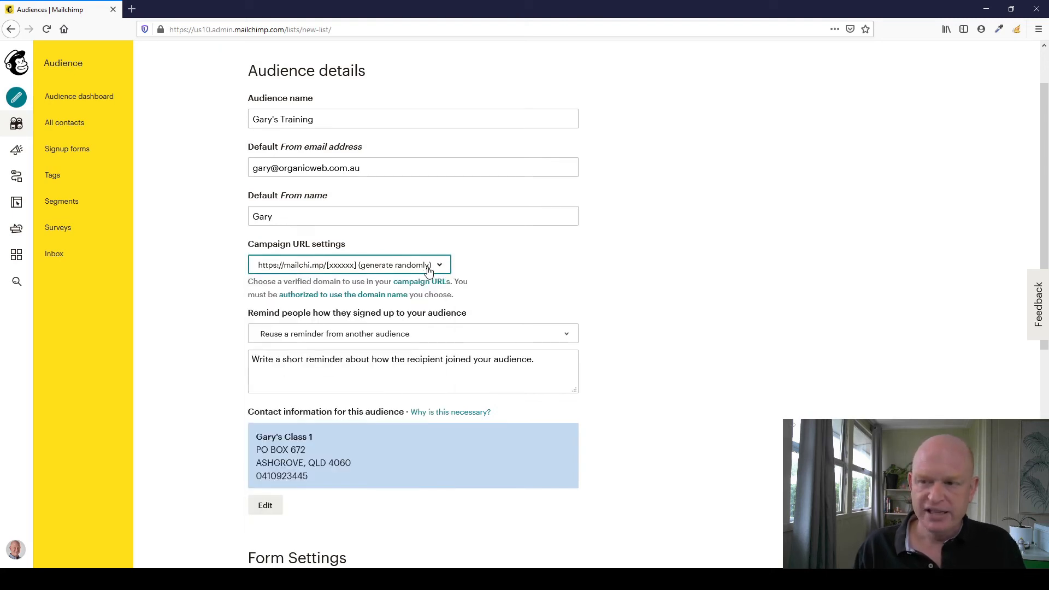
pyautogui.moveTo(488, 266)
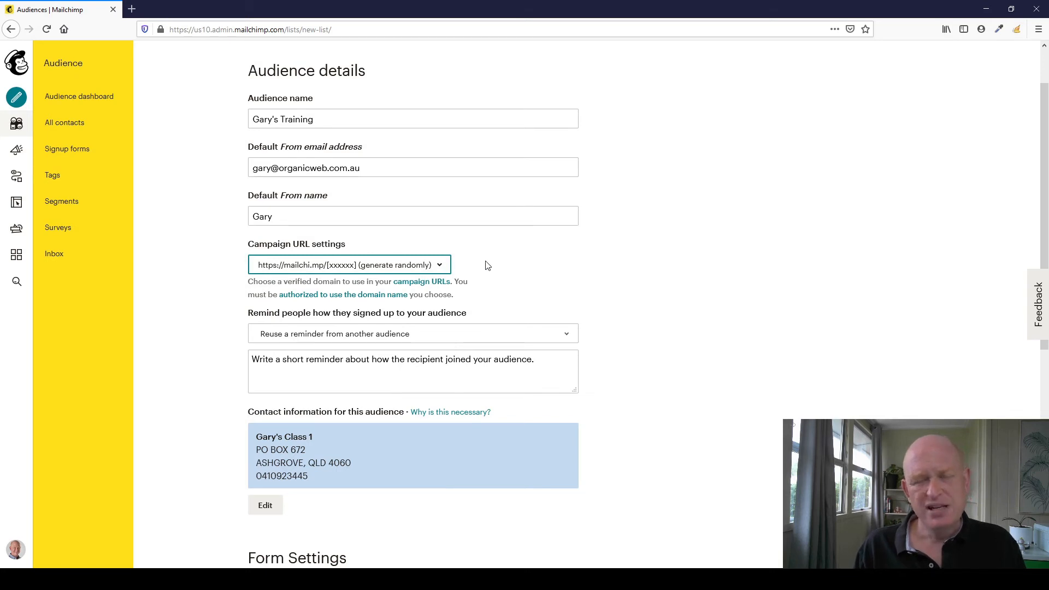
pyautogui.moveTo(485, 262)
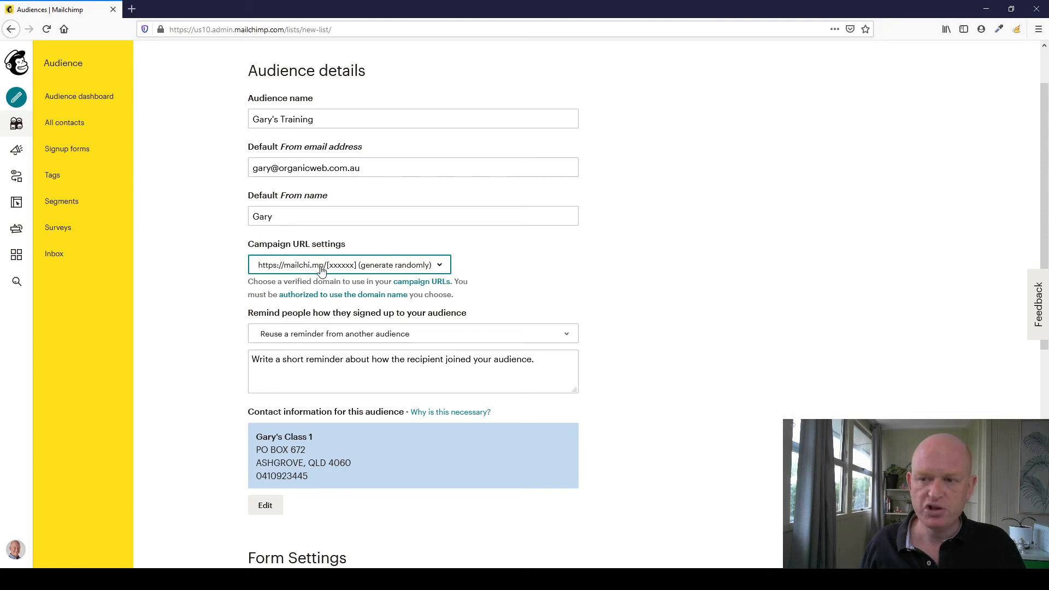
pyautogui.moveTo(489, 273)
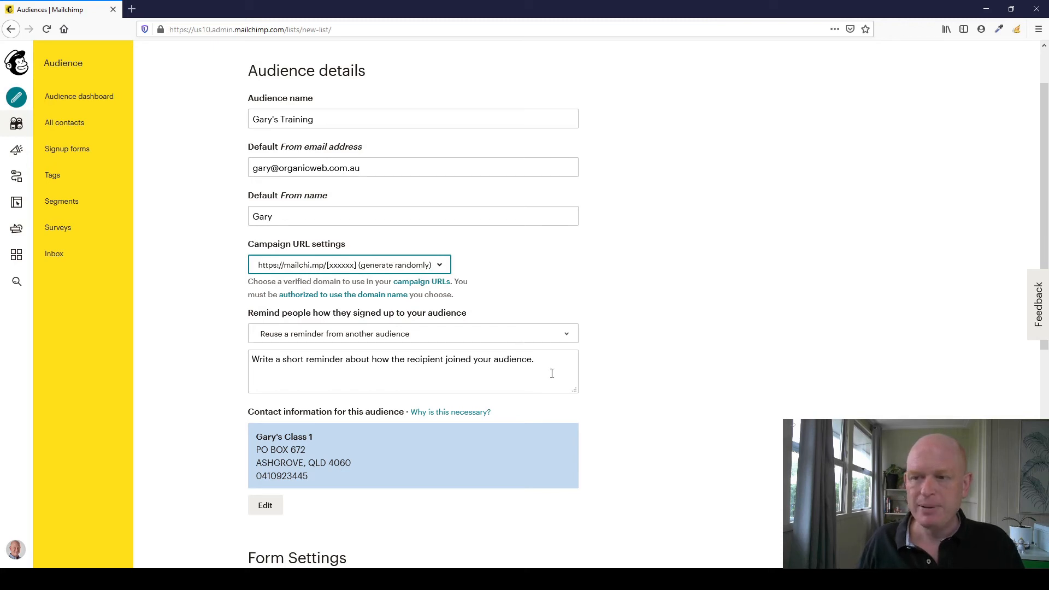
# Replace the signup reminder text with 'Thanks for subscribing'.
pyautogui.click(412, 371)
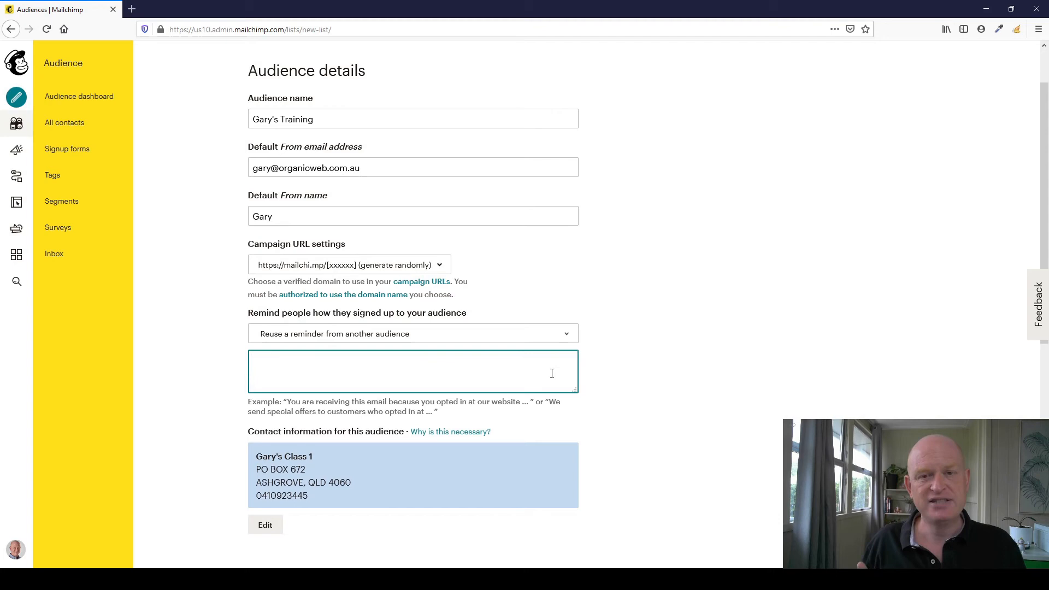
pyautogui.write('Thanks for s')
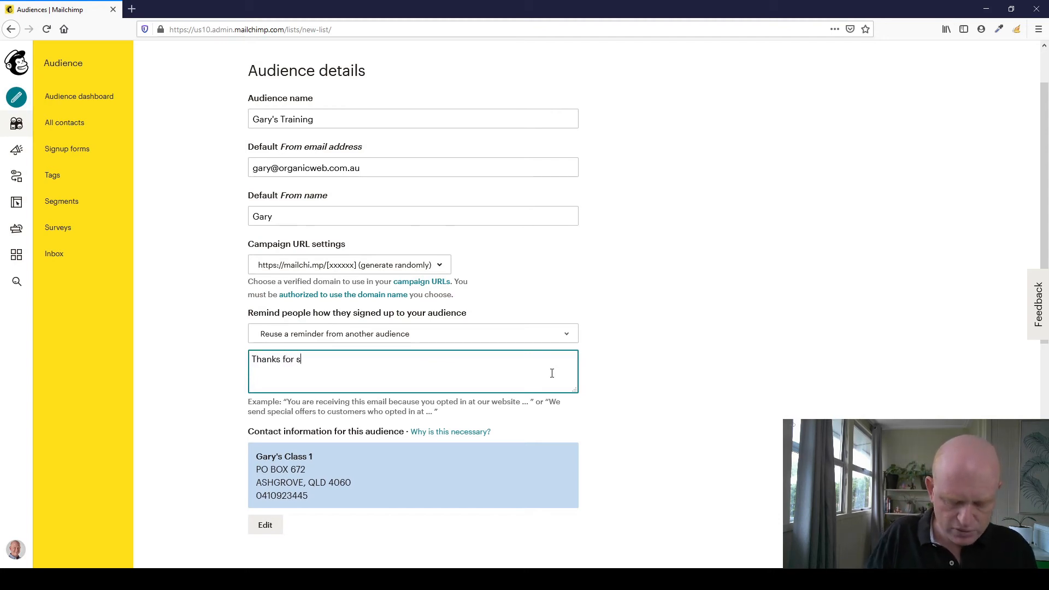
pyautogui.write('ubscribing')
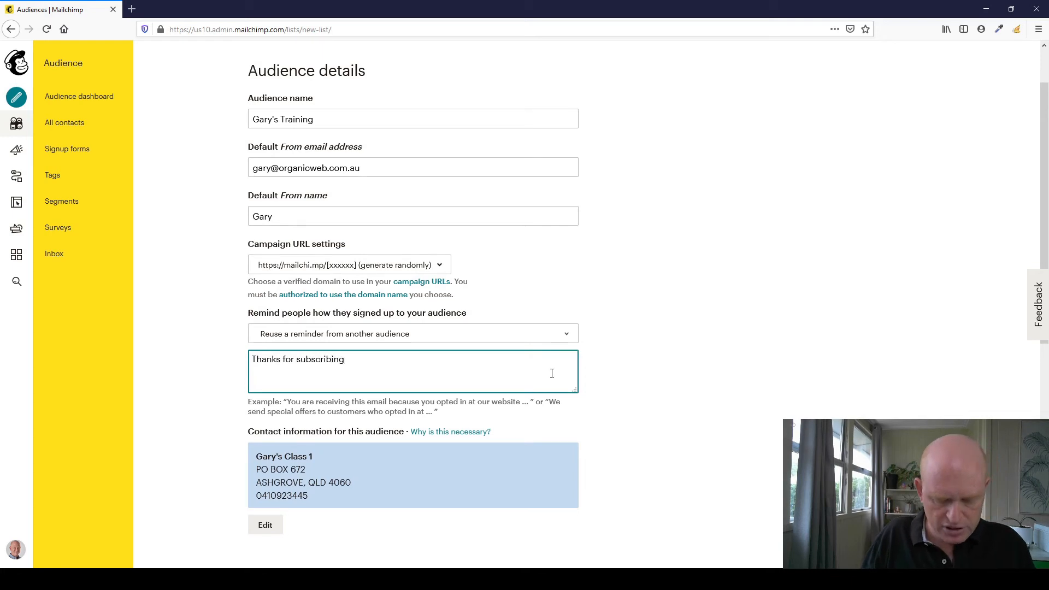
pyautogui.scroll(-3)
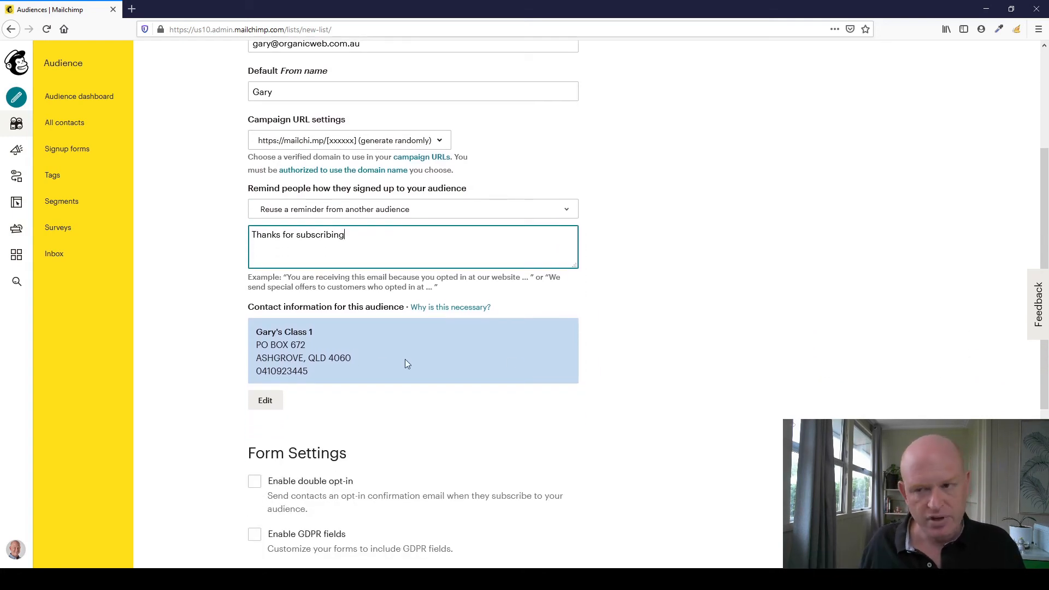
pyautogui.scroll(-3)
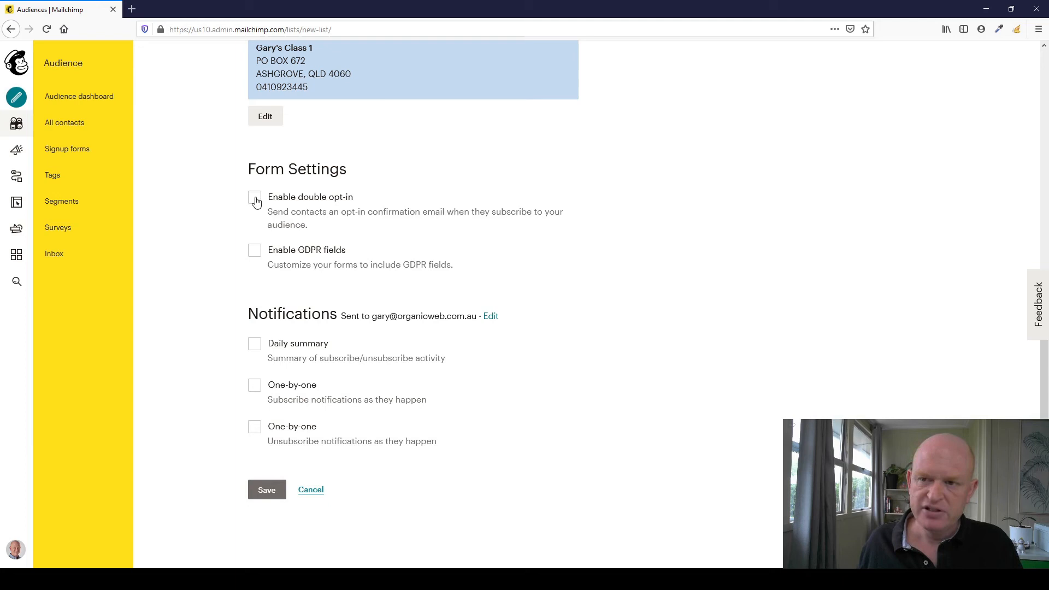
pyautogui.click(254, 196)
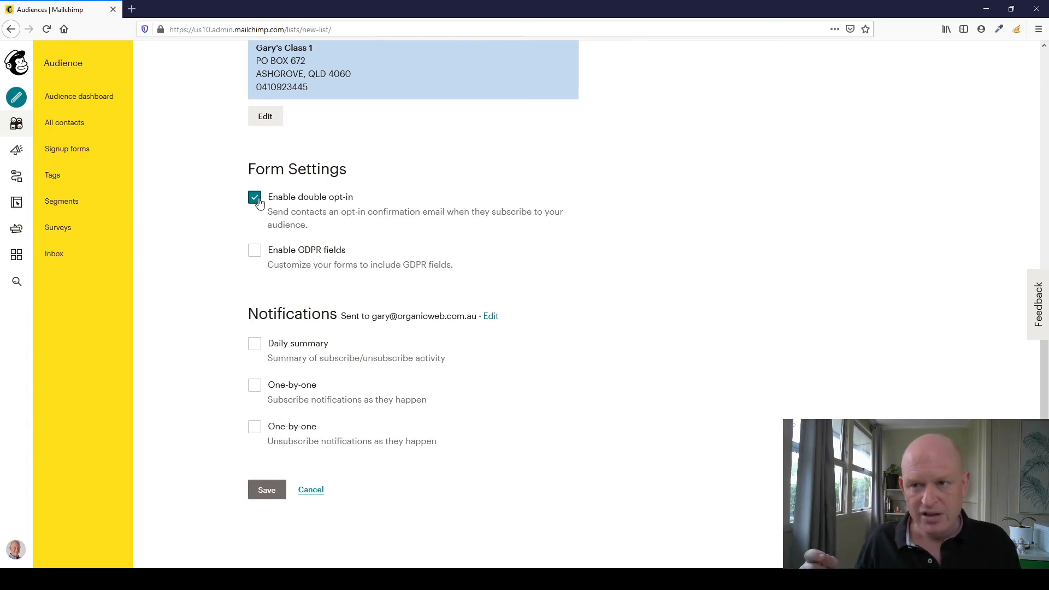
pyautogui.click(254, 197)
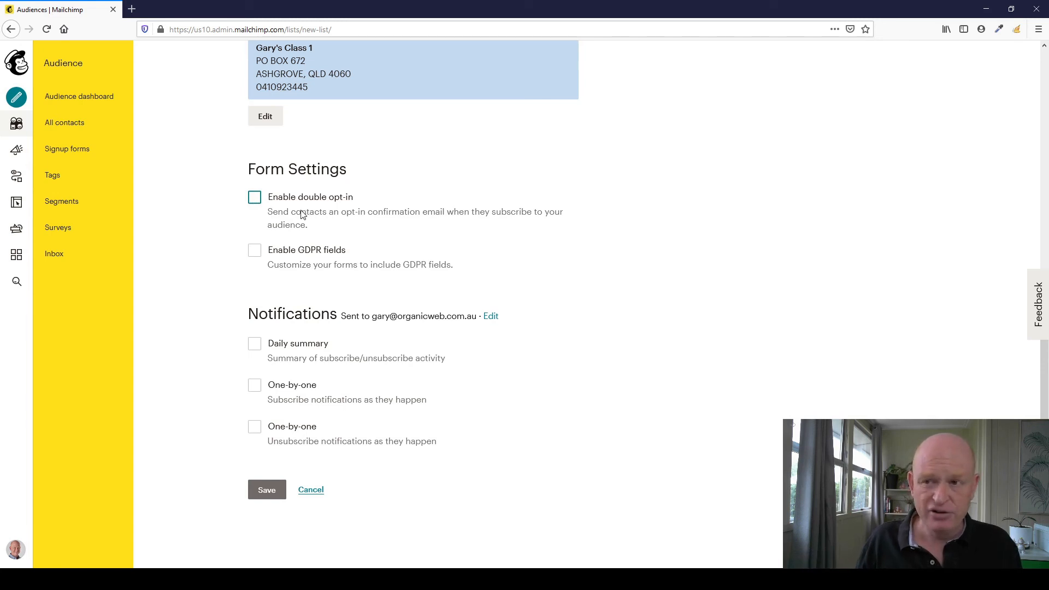
pyautogui.moveTo(321, 207)
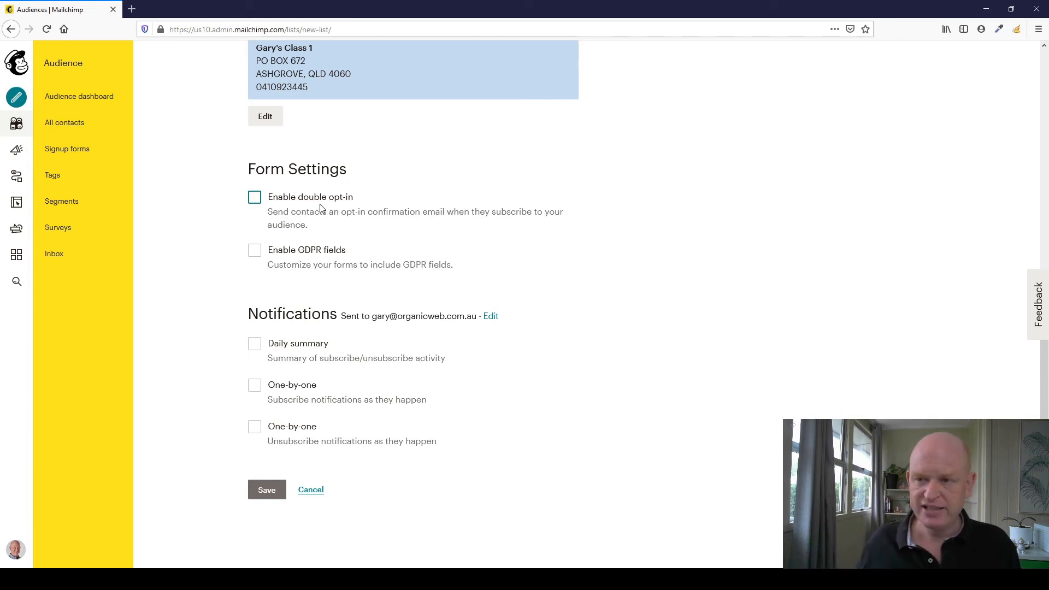
pyautogui.click(254, 249)
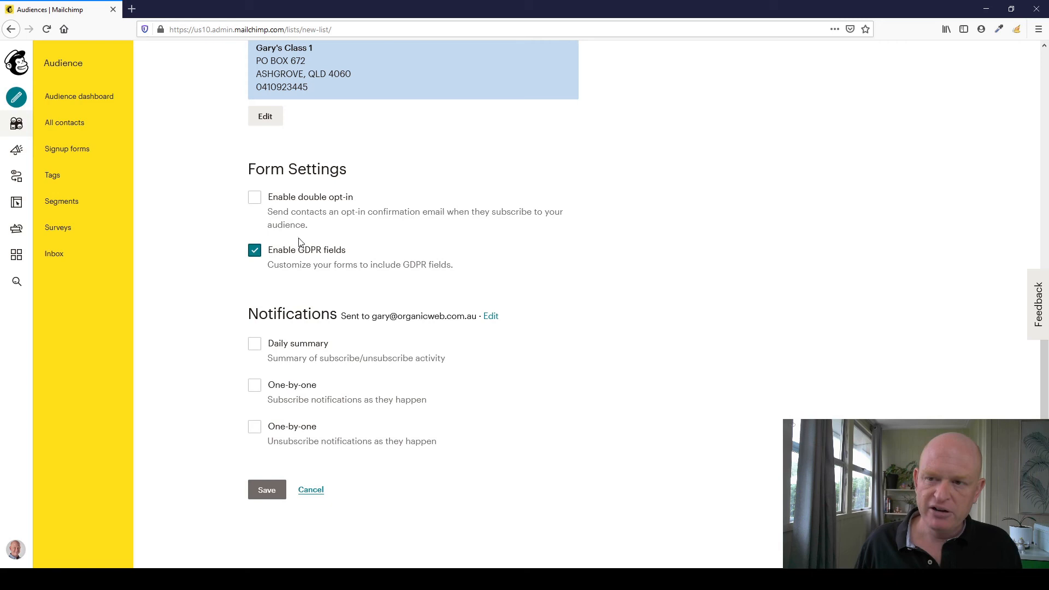
pyautogui.moveTo(321, 231)
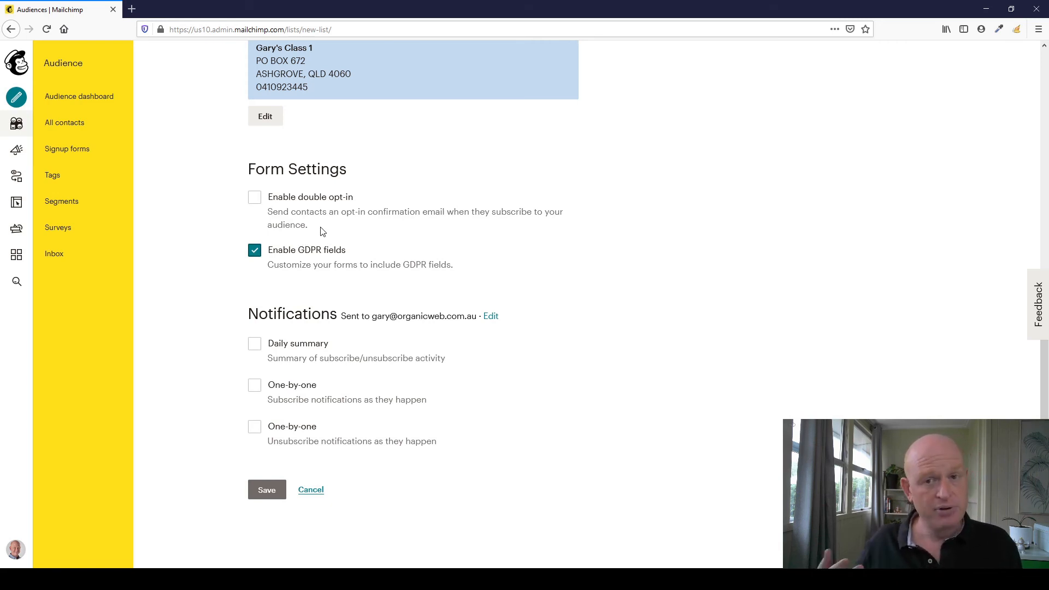
pyautogui.moveTo(275, 271)
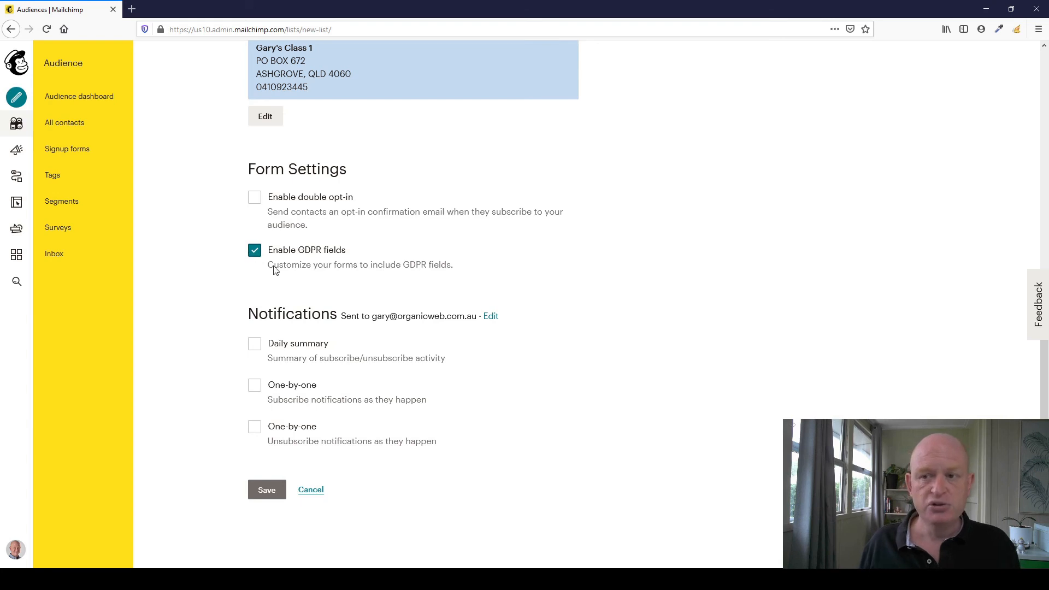
pyautogui.click(254, 250)
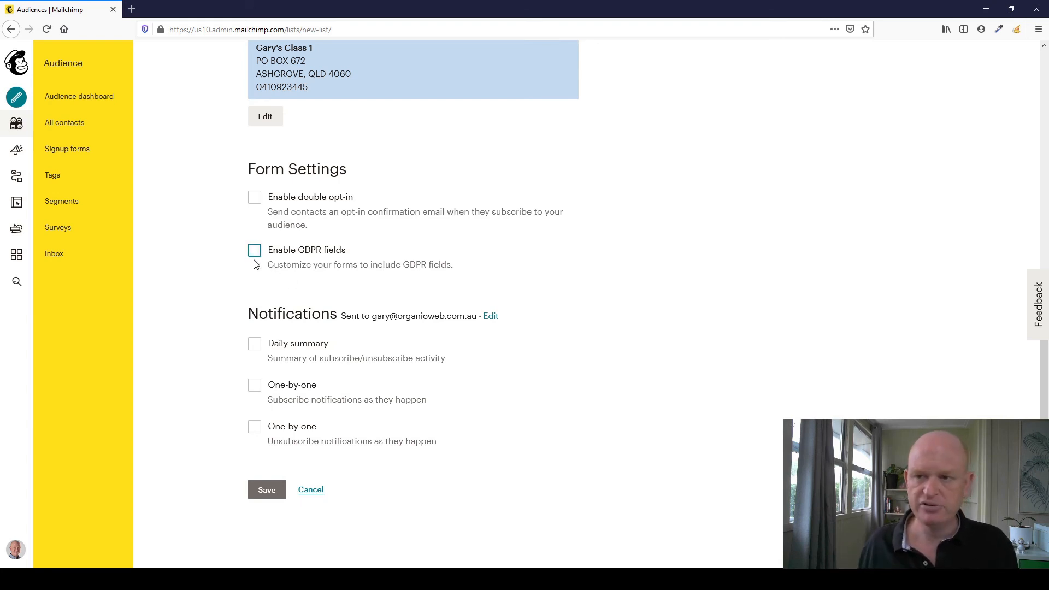
pyautogui.moveTo(328, 306)
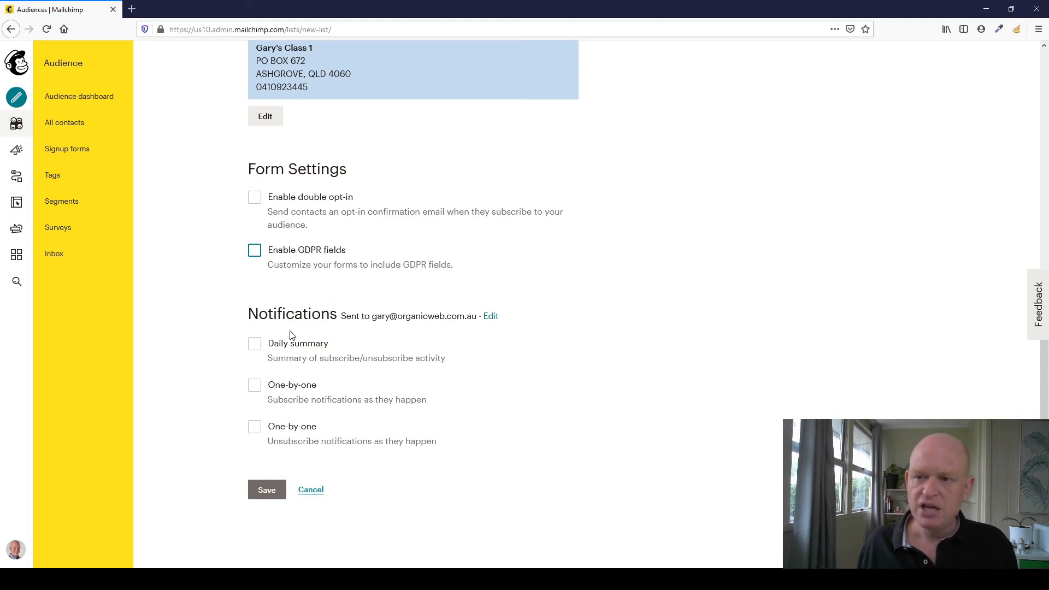
pyautogui.click(254, 344)
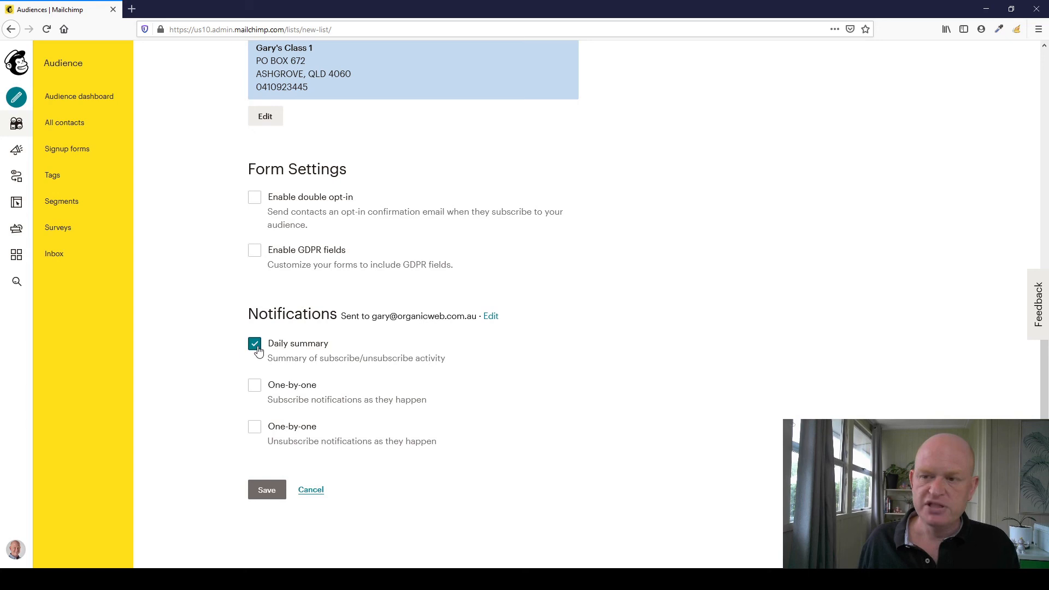
pyautogui.click(254, 344)
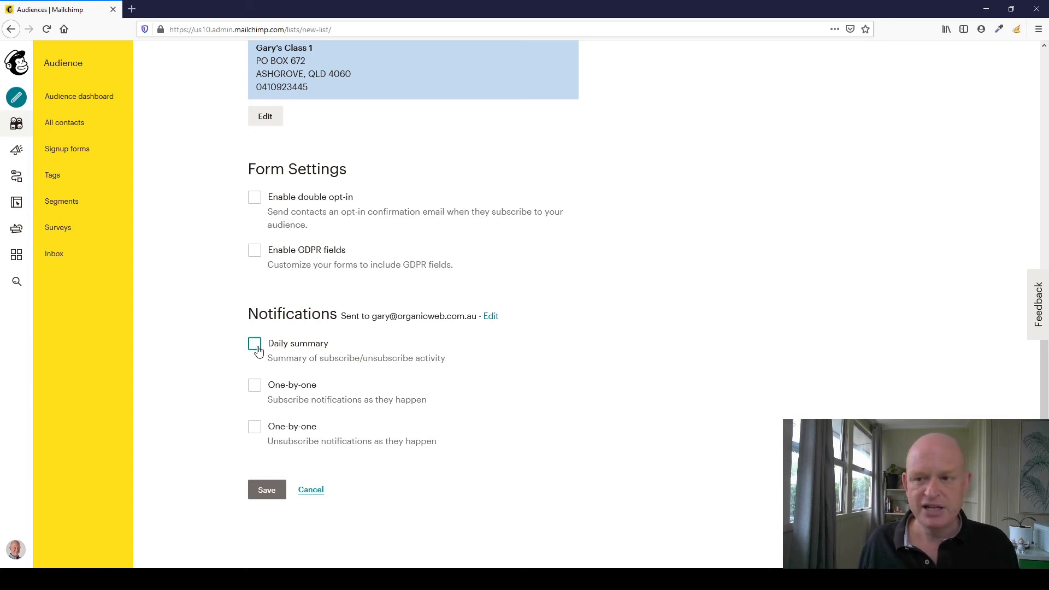
pyautogui.moveTo(254, 396)
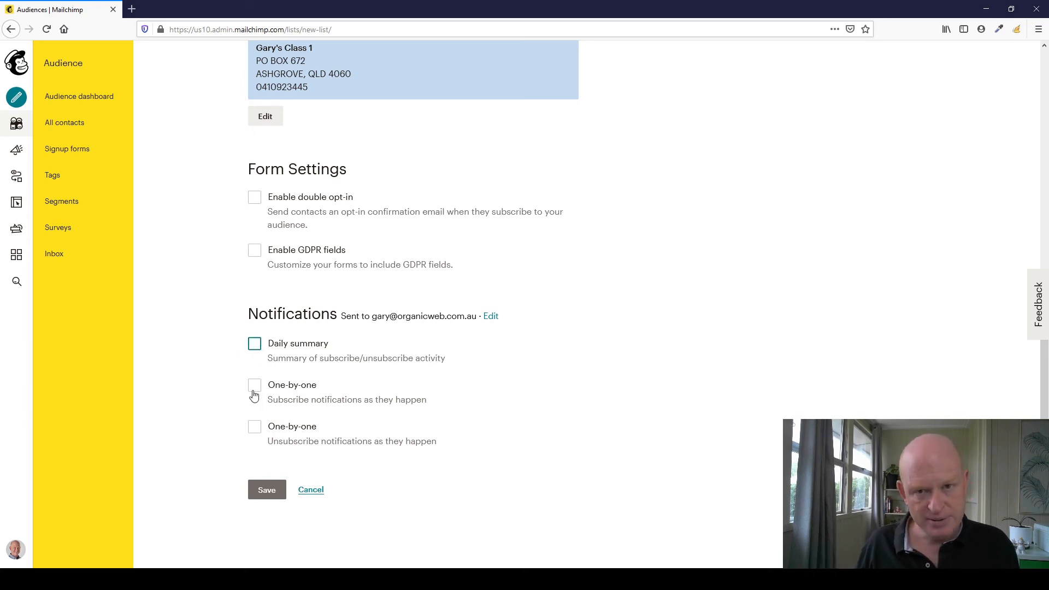
pyautogui.moveTo(272, 434)
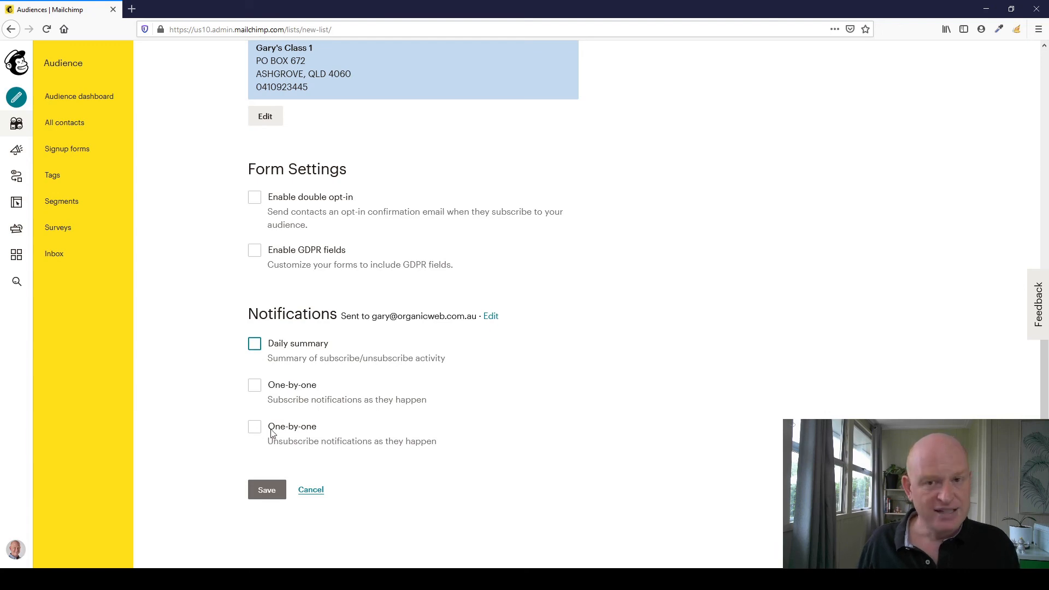
pyautogui.moveTo(449, 370)
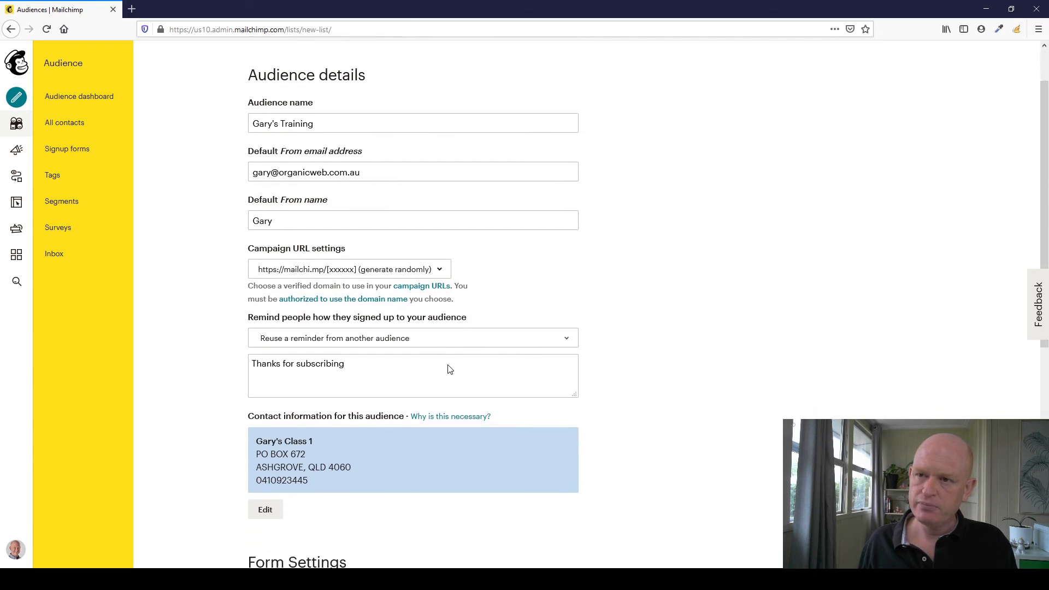
pyautogui.scroll(-3)
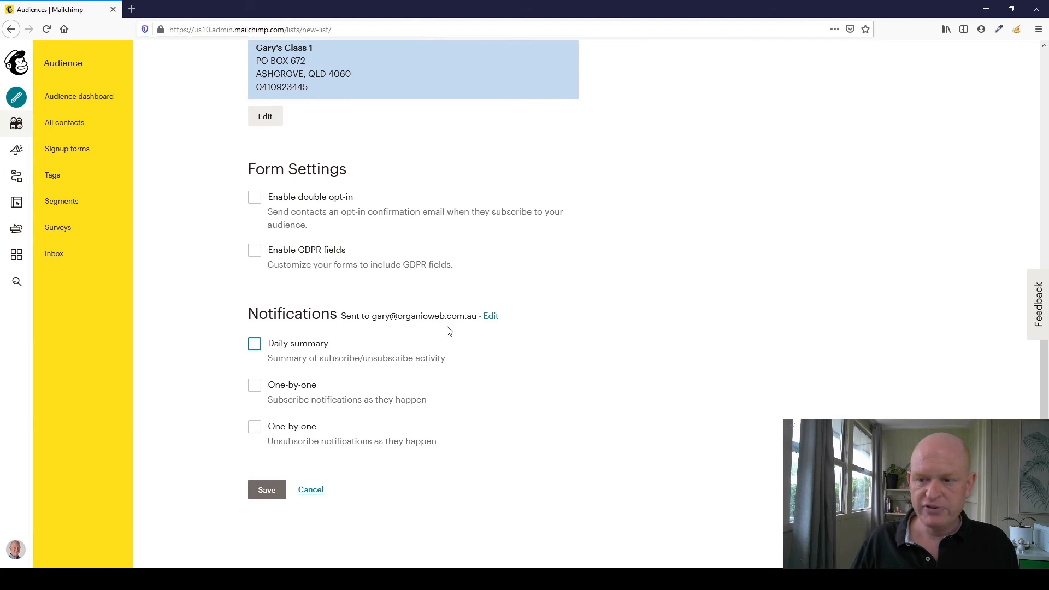
# Save the Gary's Training audience, opening its empty contacts page.
pyautogui.click(267, 490)
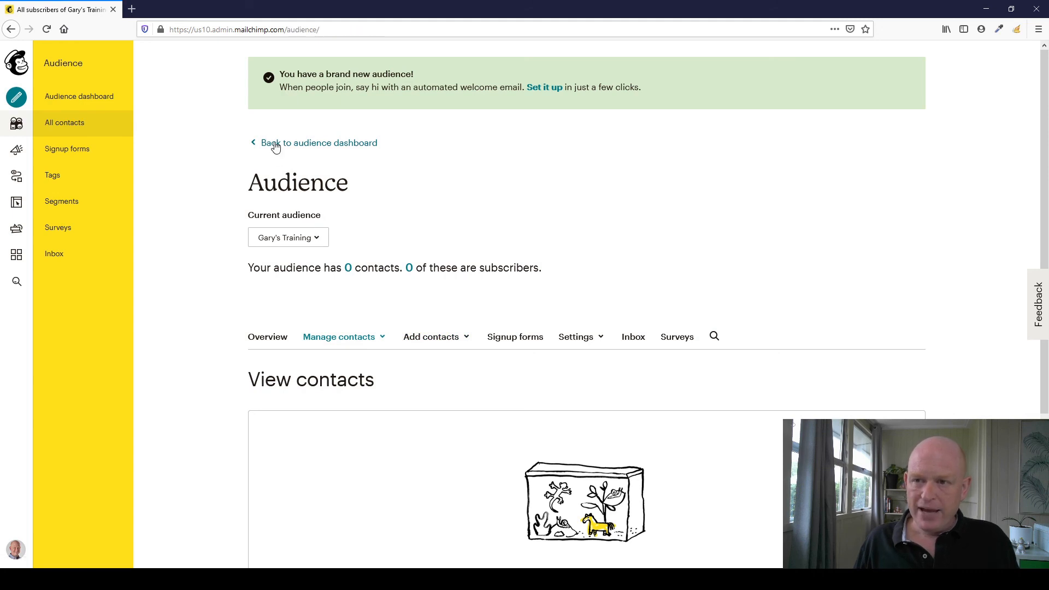
# Return to the dashboard and view all audiences, confirming Gary's Training has 0 contacts.
pyautogui.click(285, 143)
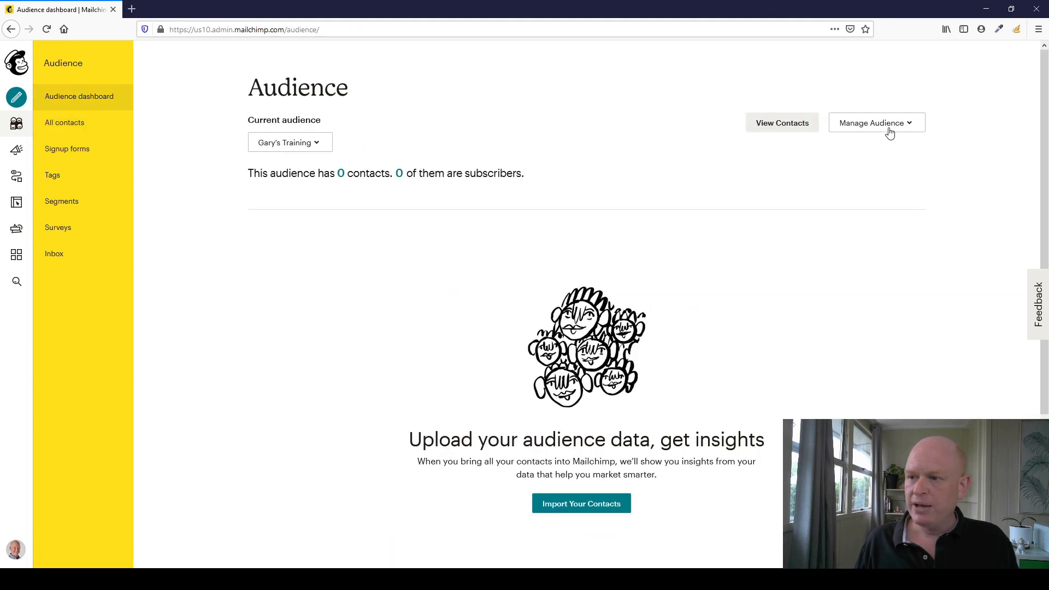
pyautogui.click(878, 122)
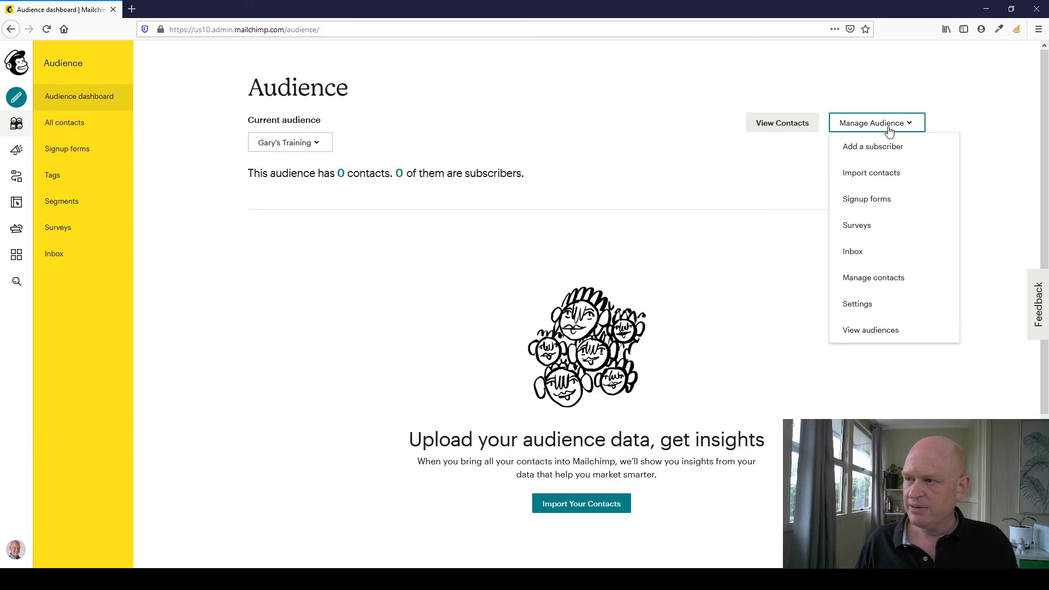
pyautogui.click(870, 331)
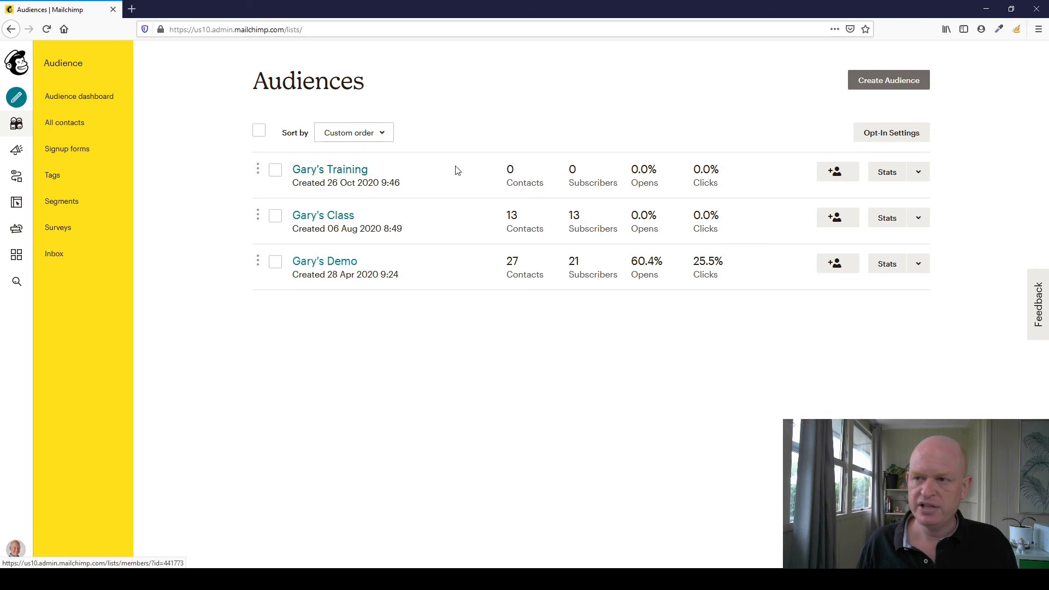
pyautogui.moveTo(581, 142)
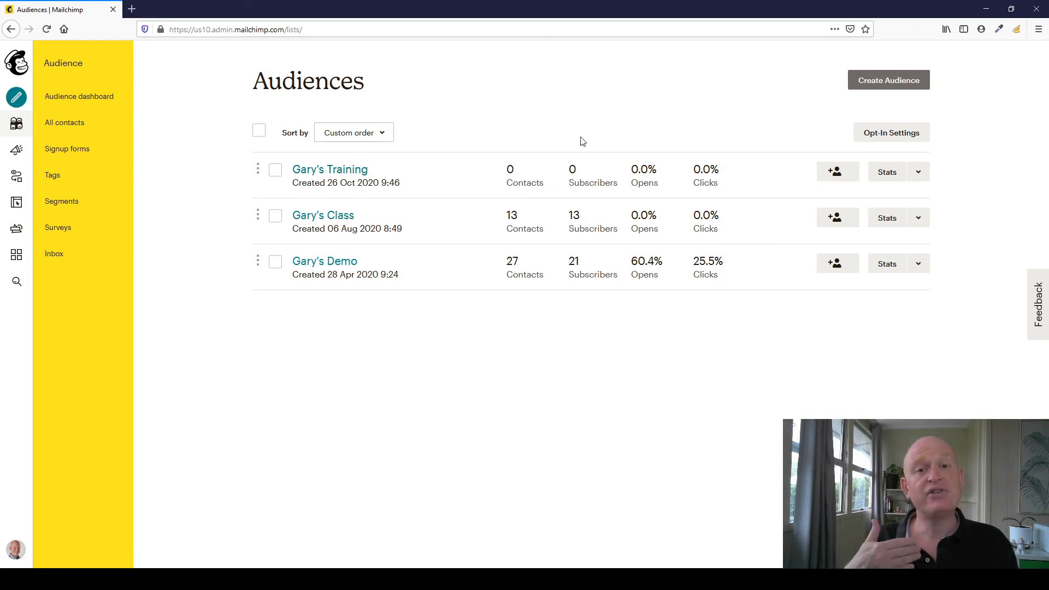